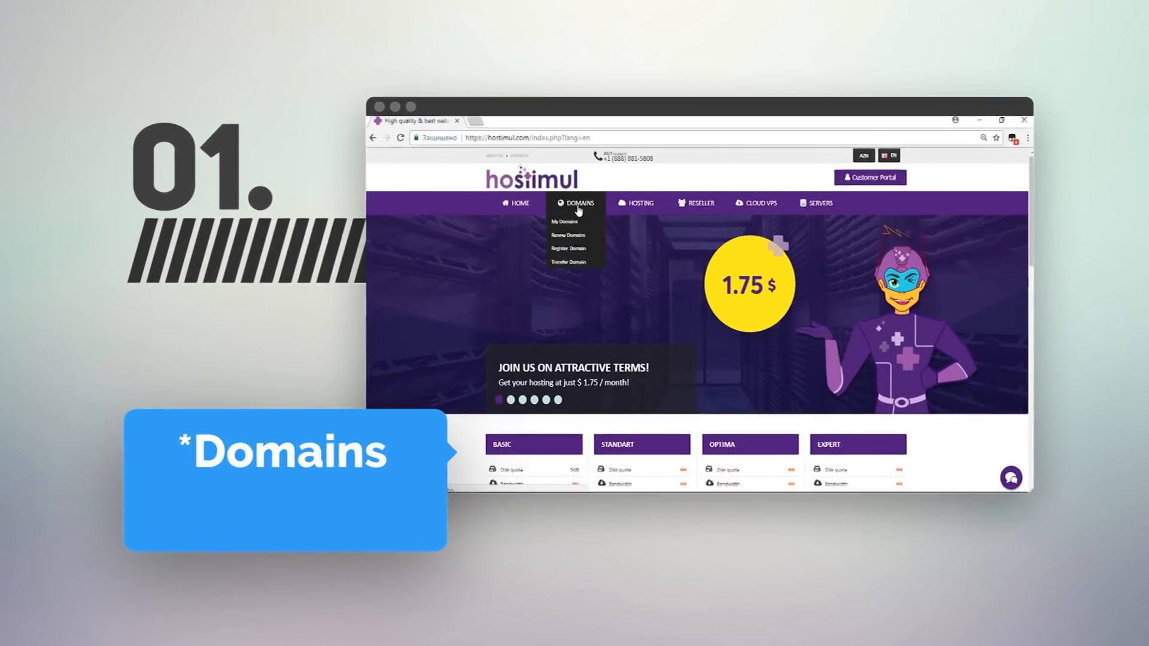
Go to the Register Domain page from the Domains menu.
{"action": "left_click", "coordinate": [567, 249]}
{"action": "type", "text": "saytimiz"}
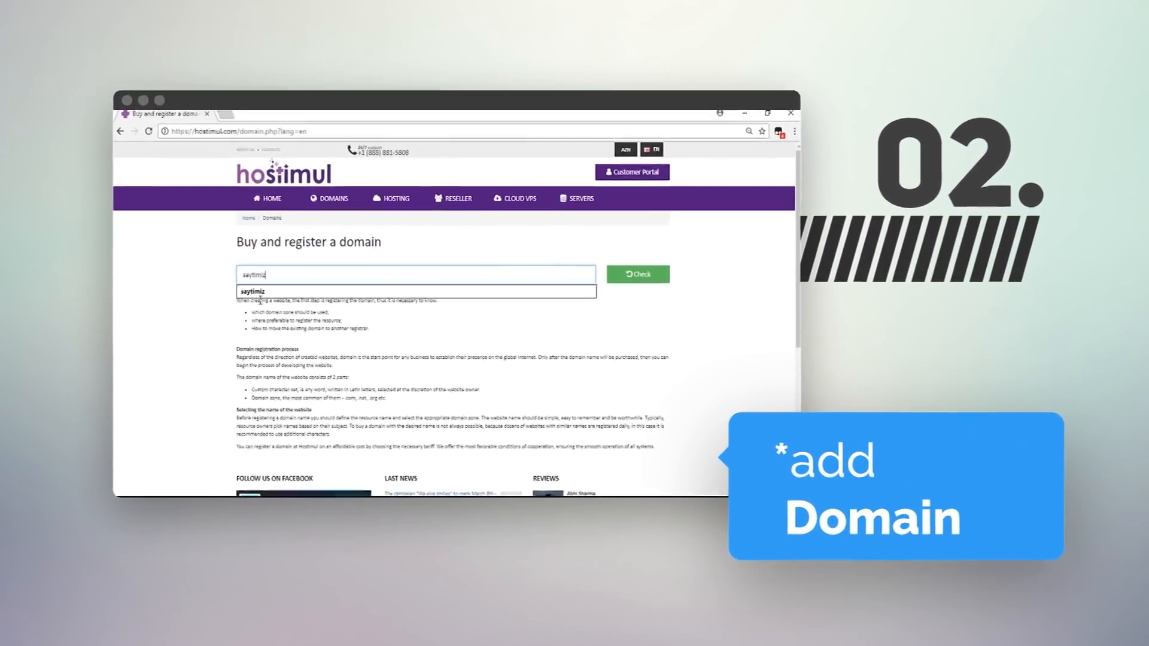
Run the availability check for the domain name saytimiz.
{"action": "left_click", "coordinate": [636, 272]}
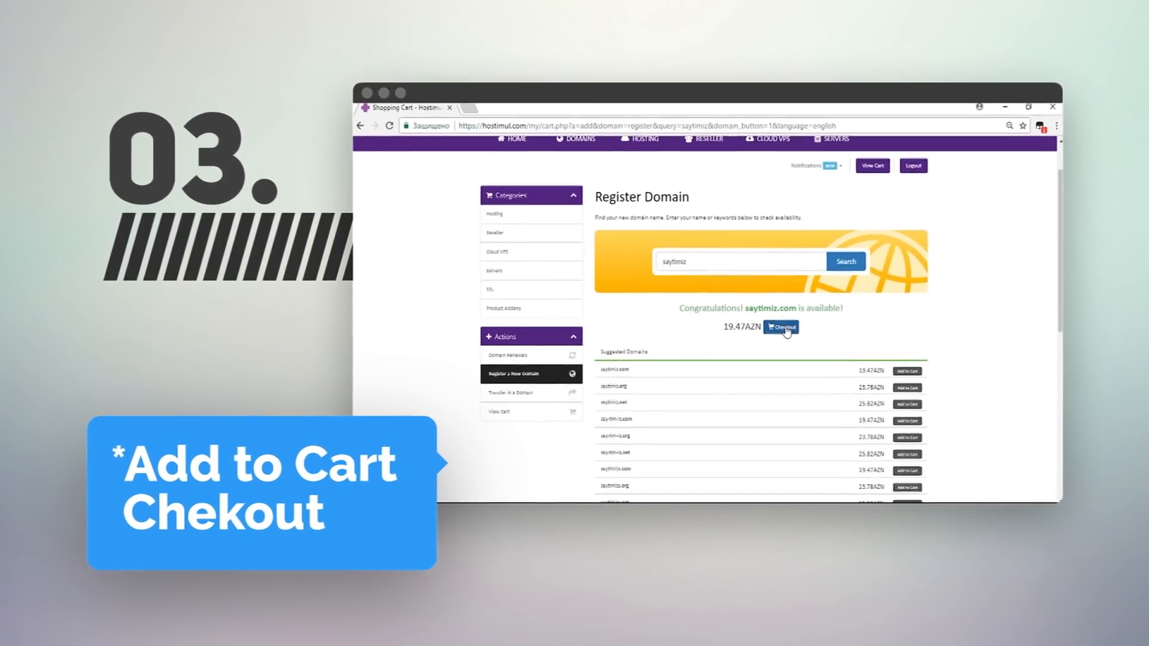
Add the available saytimiz.com domain at 19.47 AZN to the cart.
{"action": "left_click", "coordinate": [779, 326]}
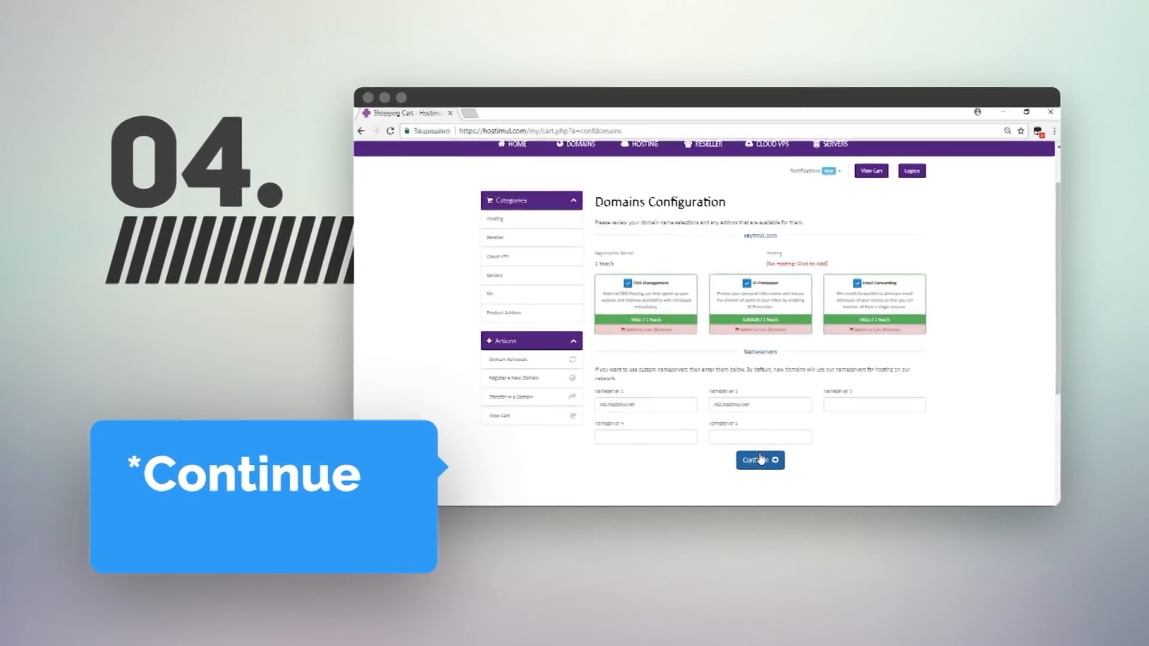
Continue past Domains Configuration with default add-ons and nameservers.
{"action": "left_click", "coordinate": [760, 459]}
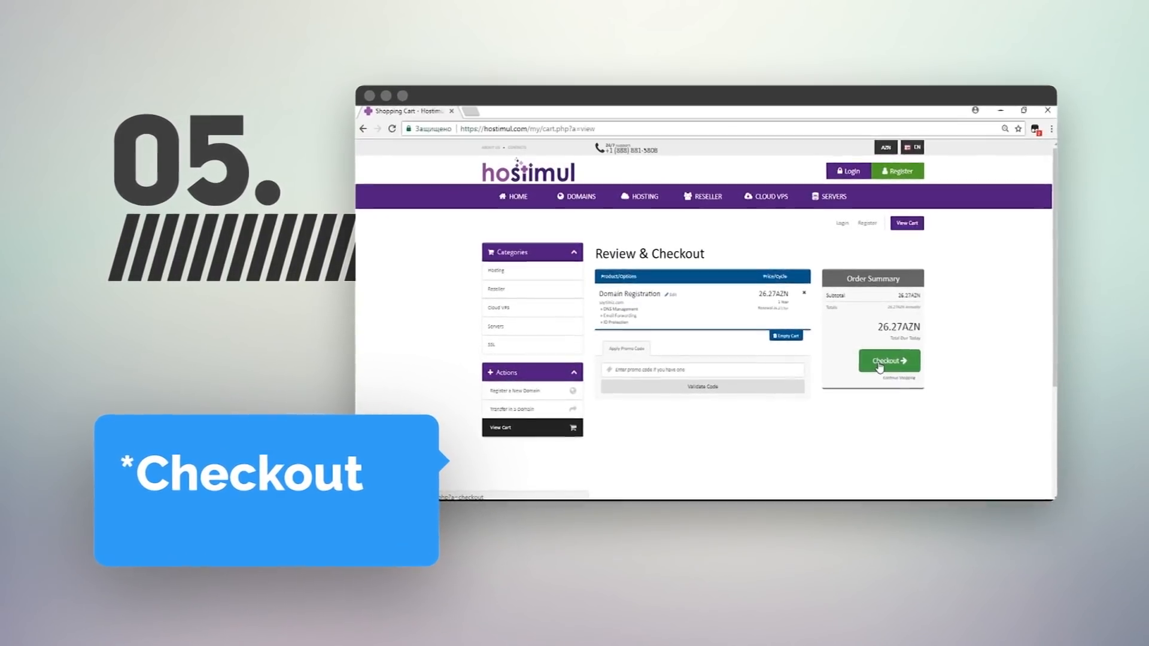
Check out the 26.27 AZN domain registration from the Review & Checkout page.
{"action": "left_click", "coordinate": [887, 360]}
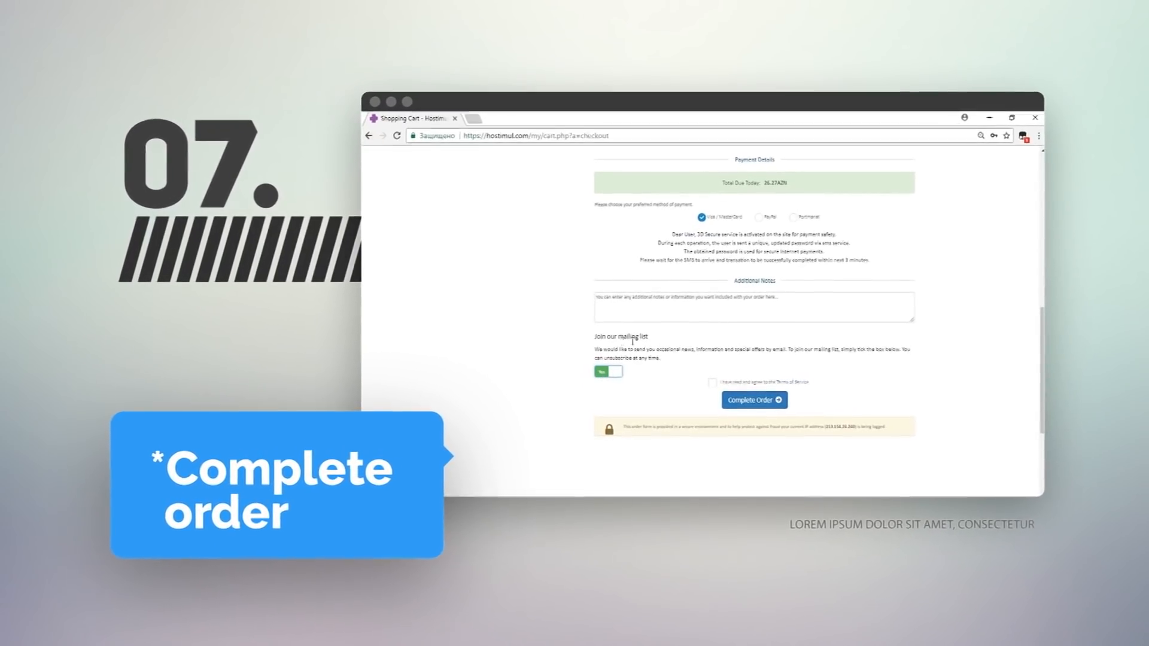
Agree to the Terms of Service on the checkout page for the 26.27 AZN order.
{"action": "left_click", "coordinate": [716, 384]}
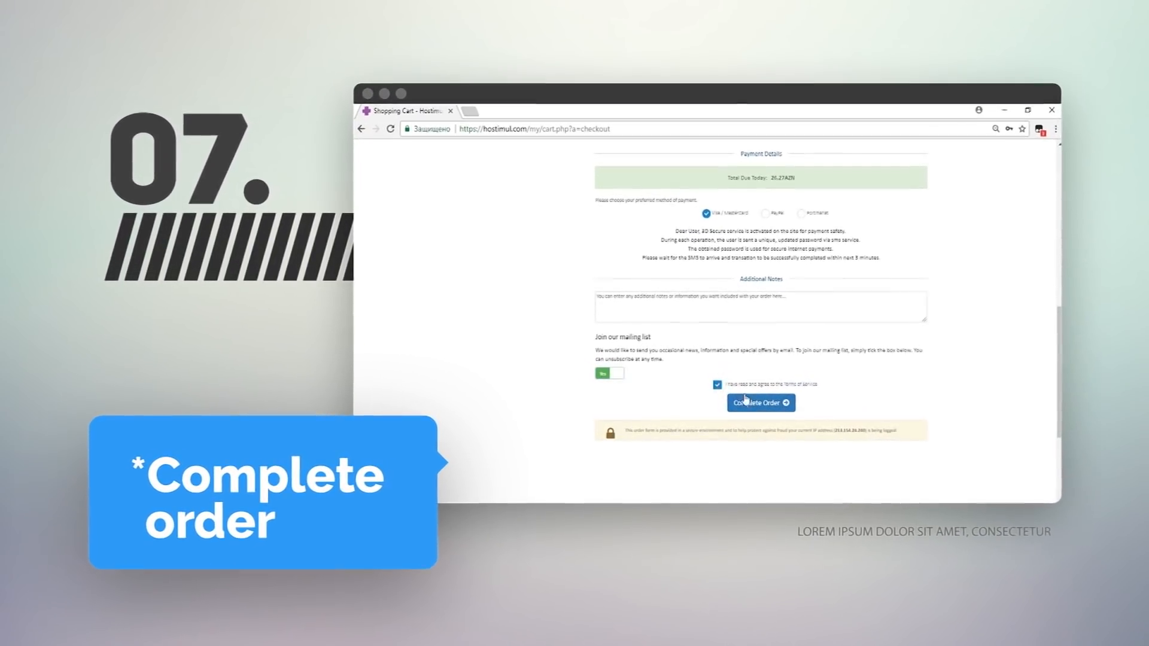